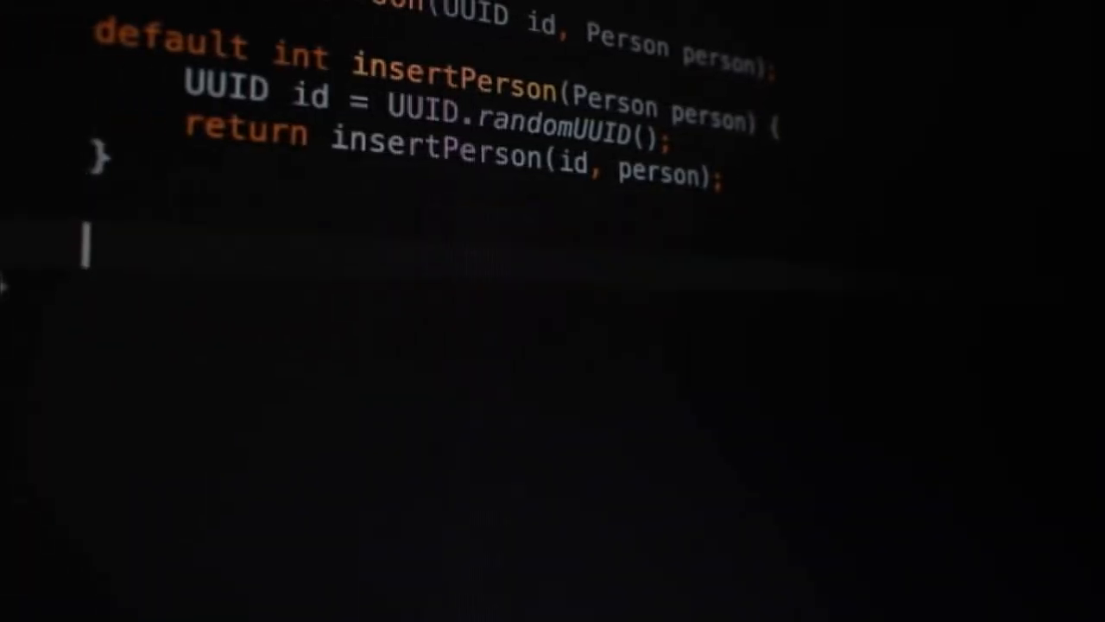
type("List")
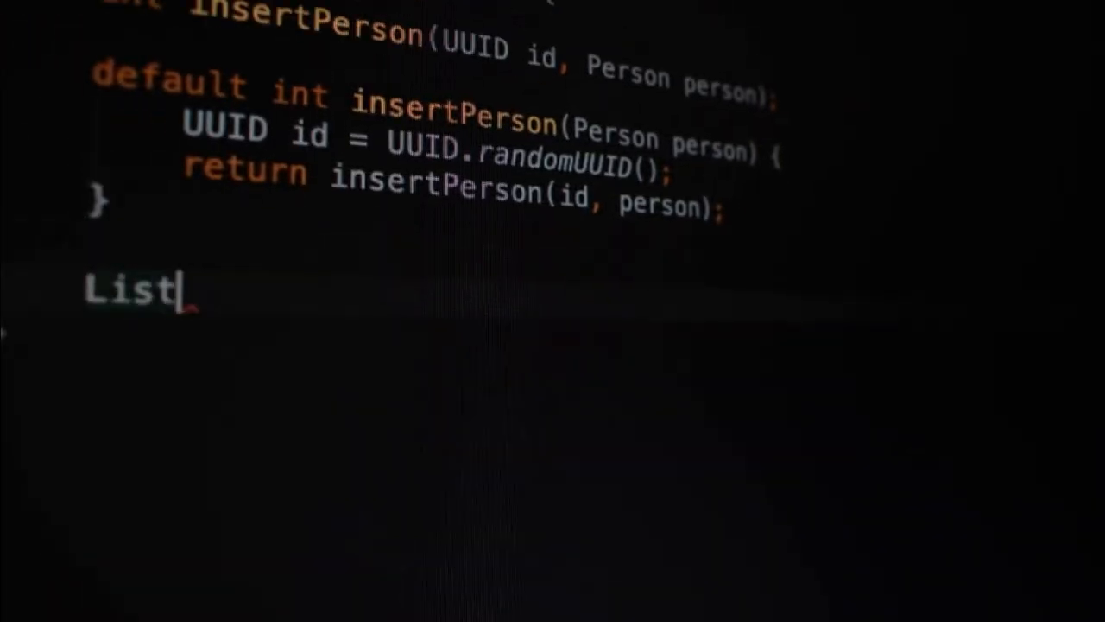